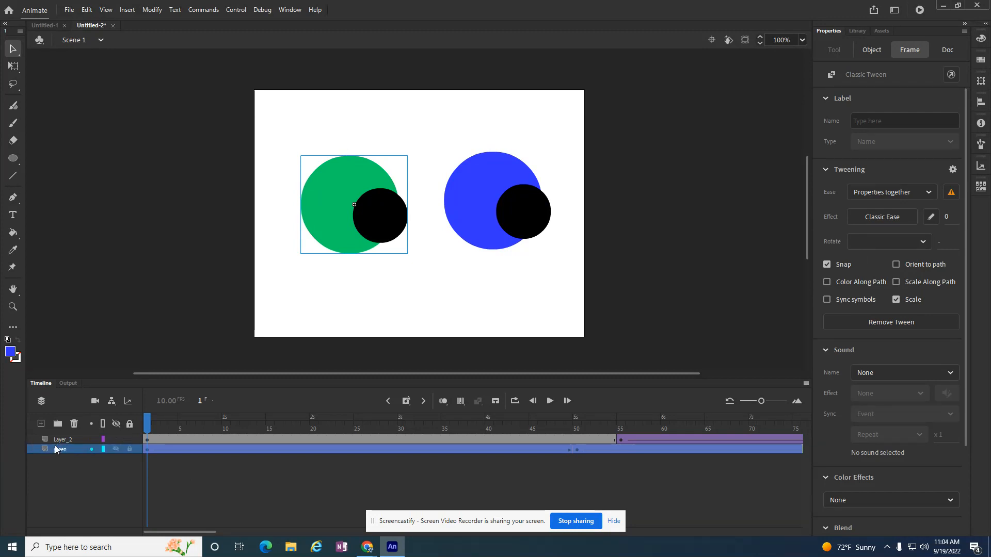
- Finish naming the circle layers blue and green, then play the rotating-circle animation
left_click(62, 439)
type("blue")
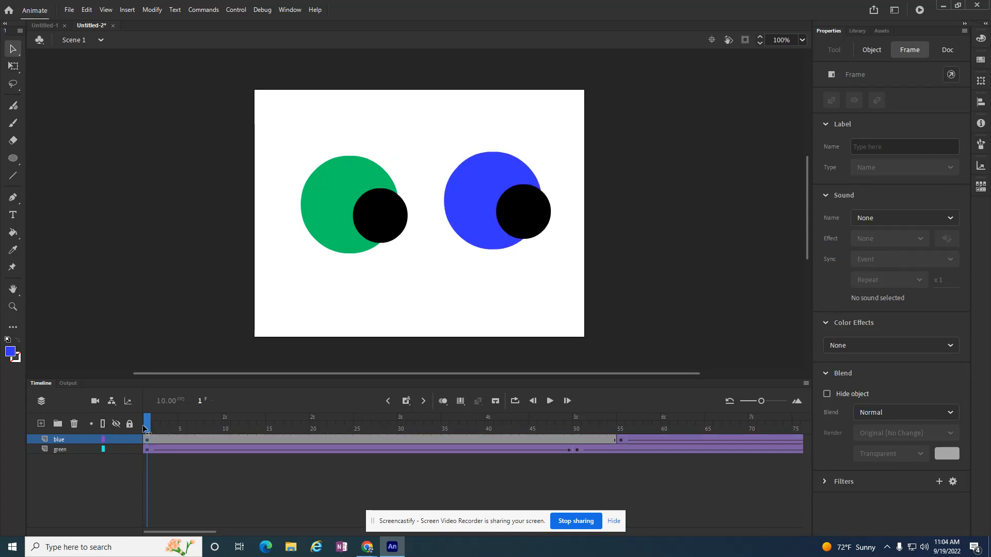
left_click(948, 50)
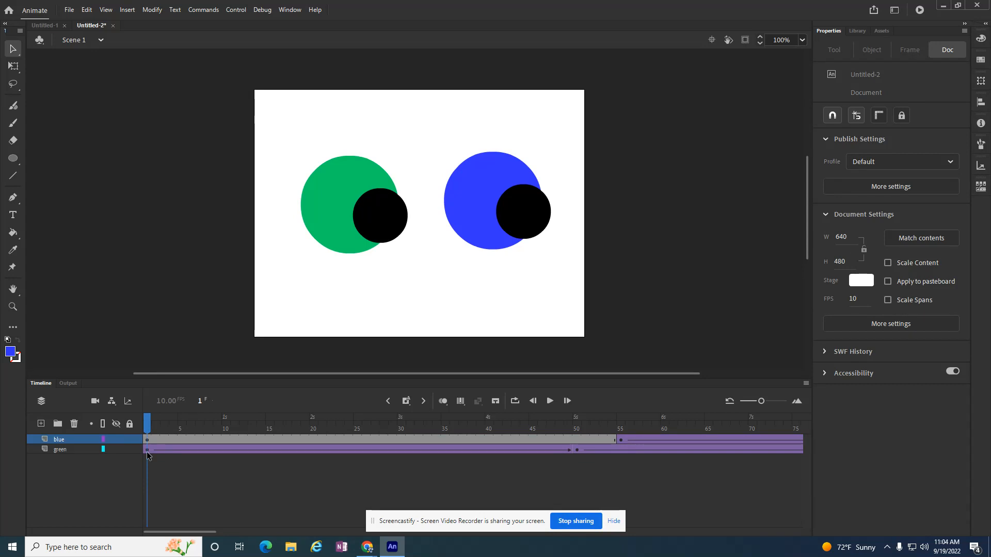
left_click(59, 450)
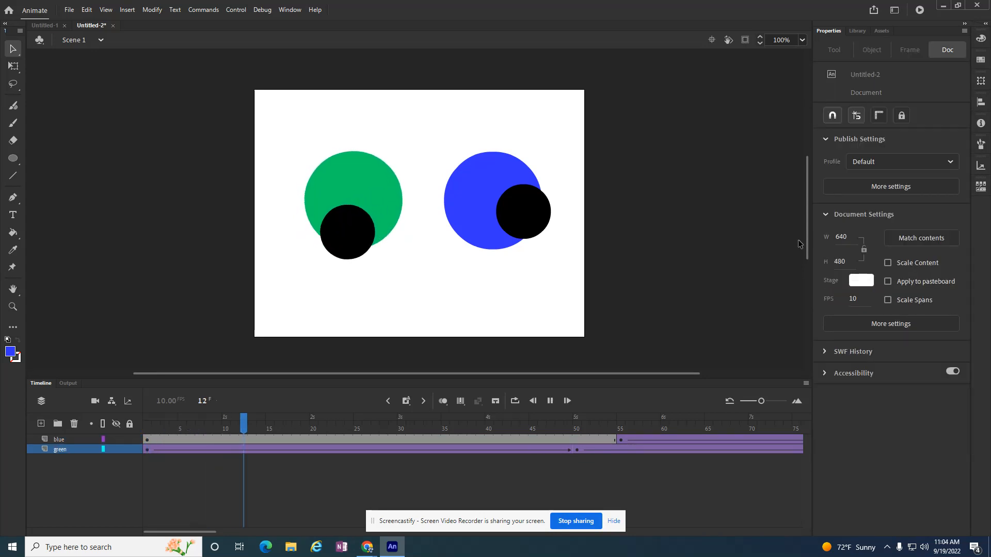
left_click(409, 421)
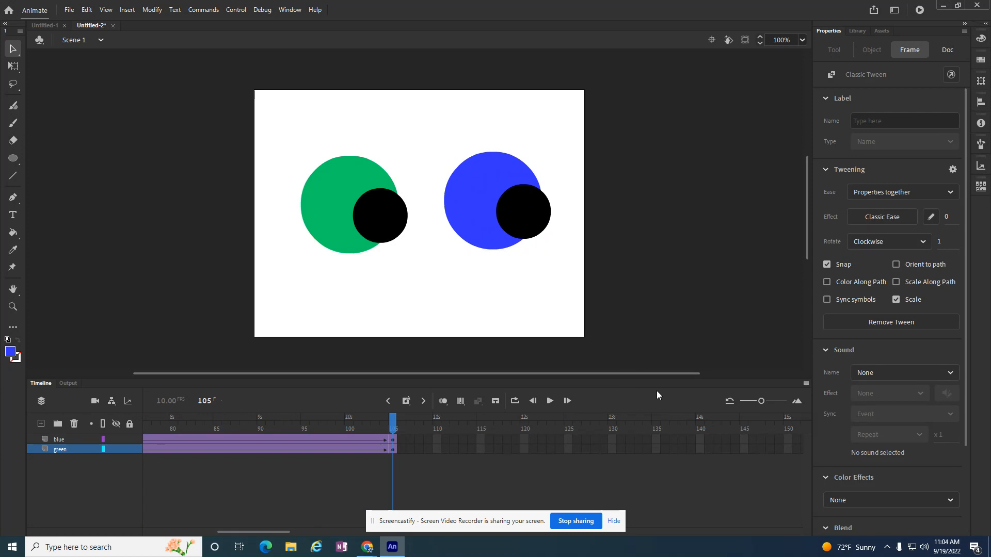
mouse_move(816, 394)
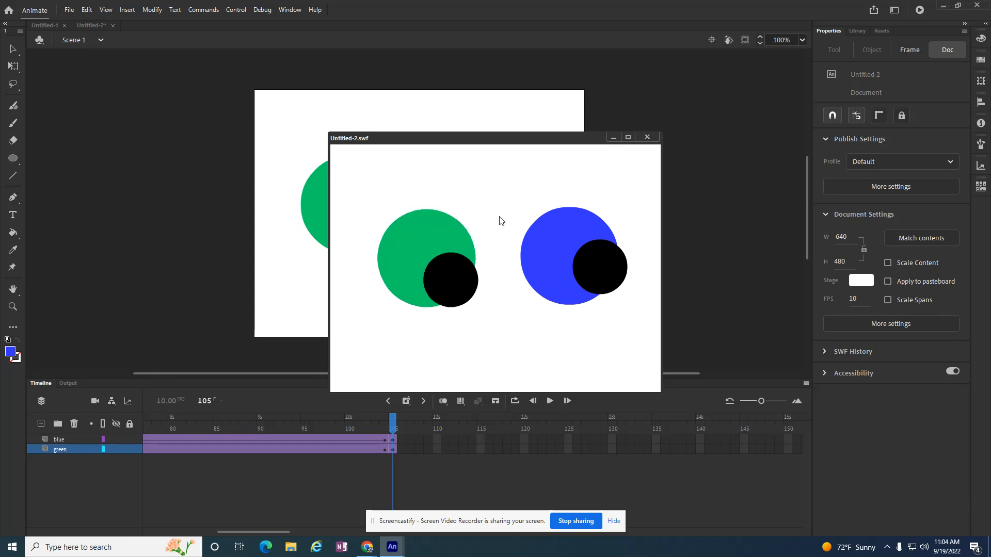
left_click(646, 138)
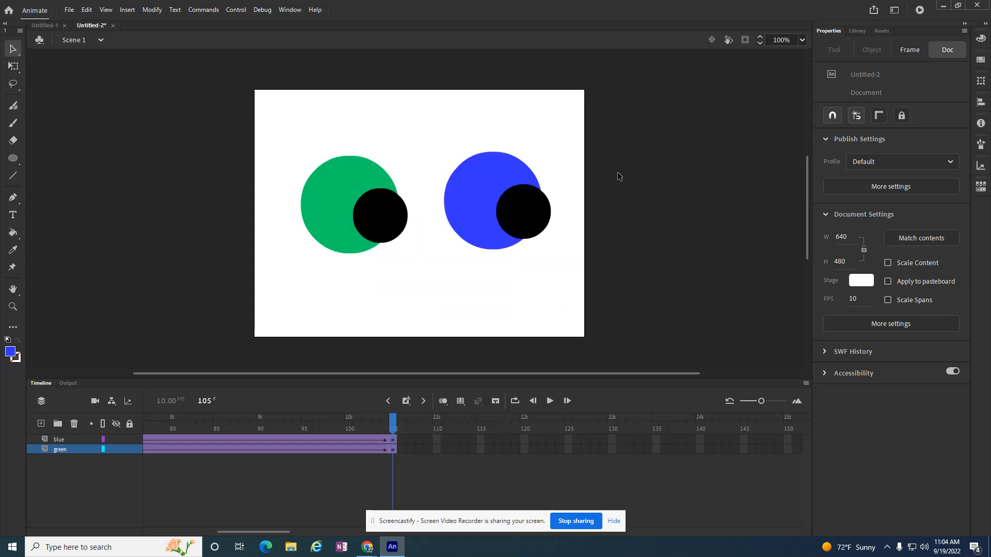
- Add a new 'action' layer and insert a blank keyframe at frame 105
left_click(40, 423)
type("action")
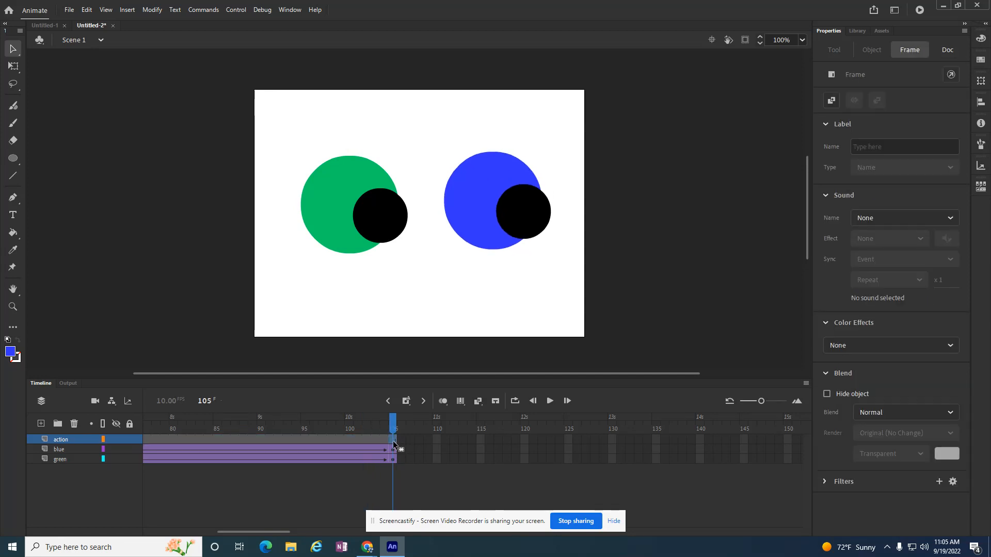
right_click(393, 445)
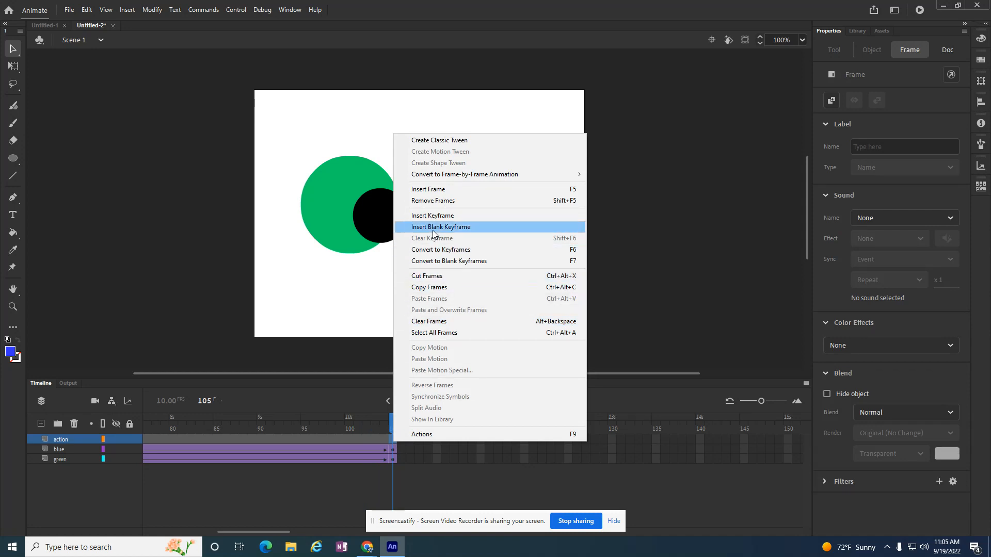
left_click(442, 228)
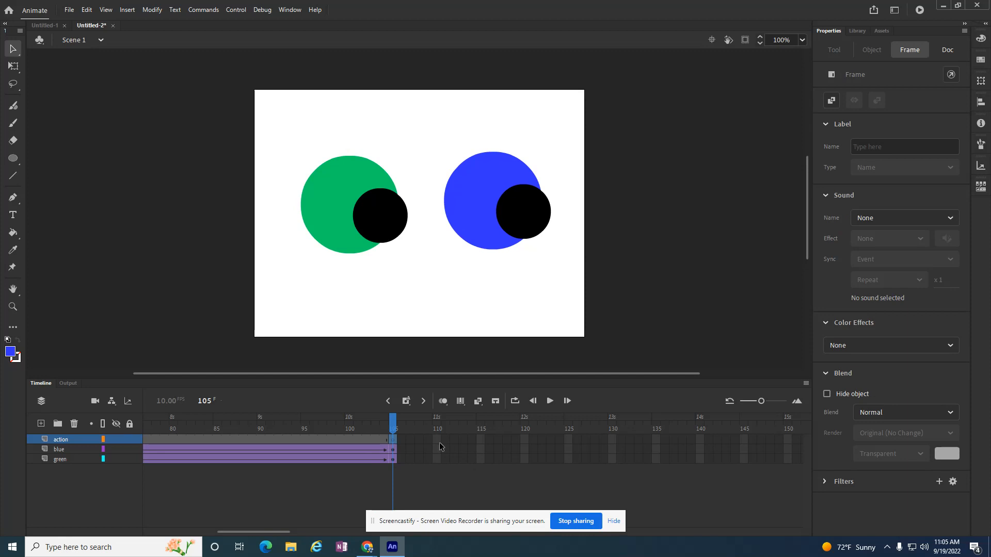
mouse_move(302, 42)
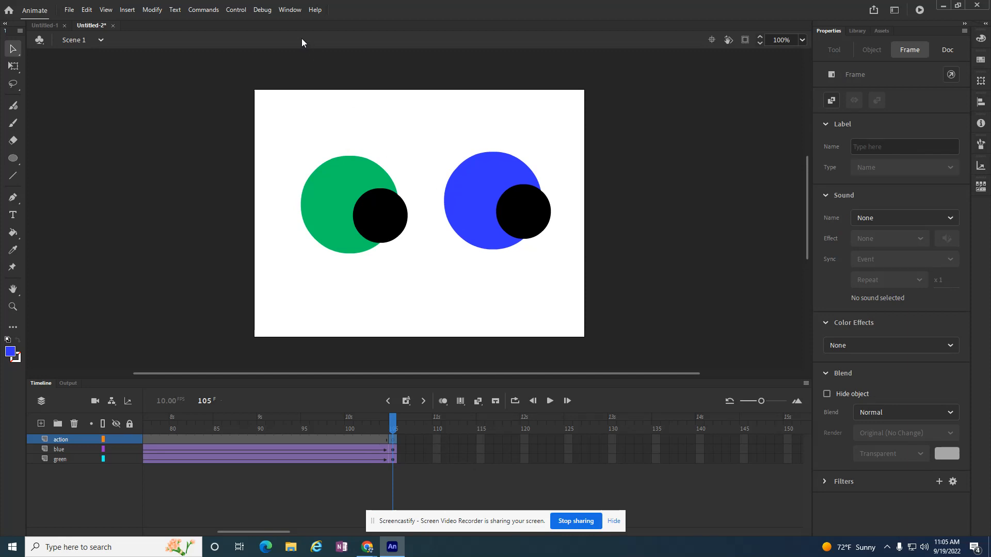
mouse_move(290, 11)
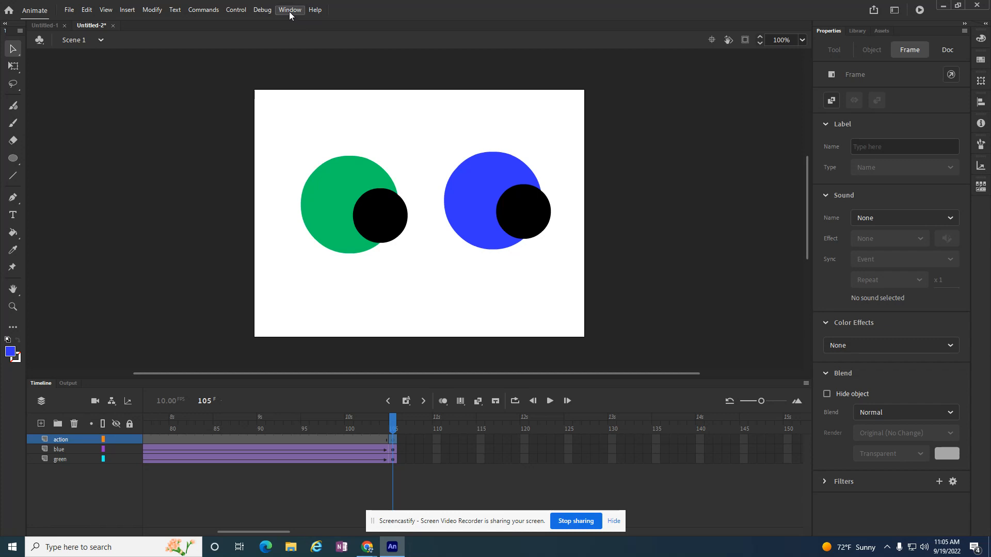
- Open the Actions panel from the Window menu for frame 105
left_click(290, 11)
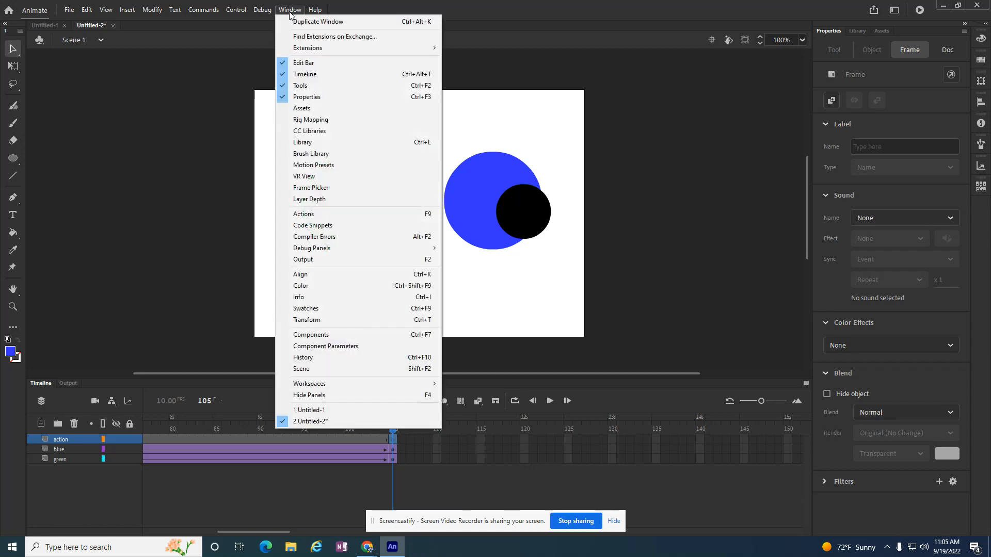
mouse_move(316, 21)
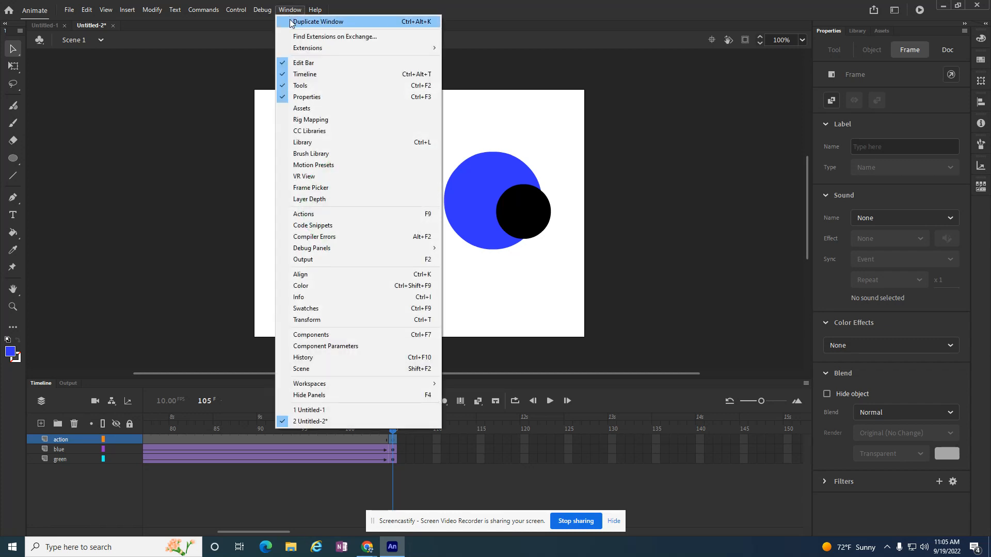
mouse_move(309, 131)
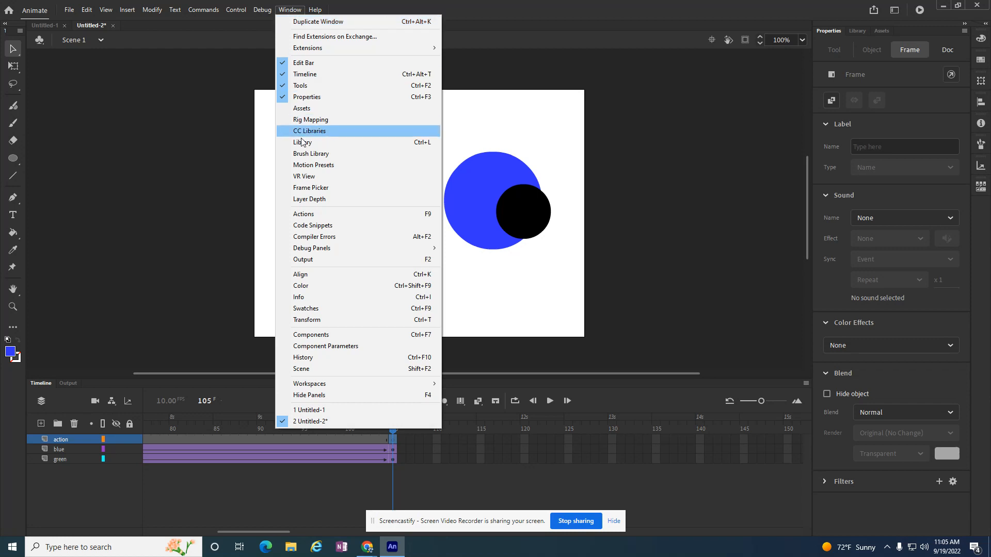
mouse_move(303, 214)
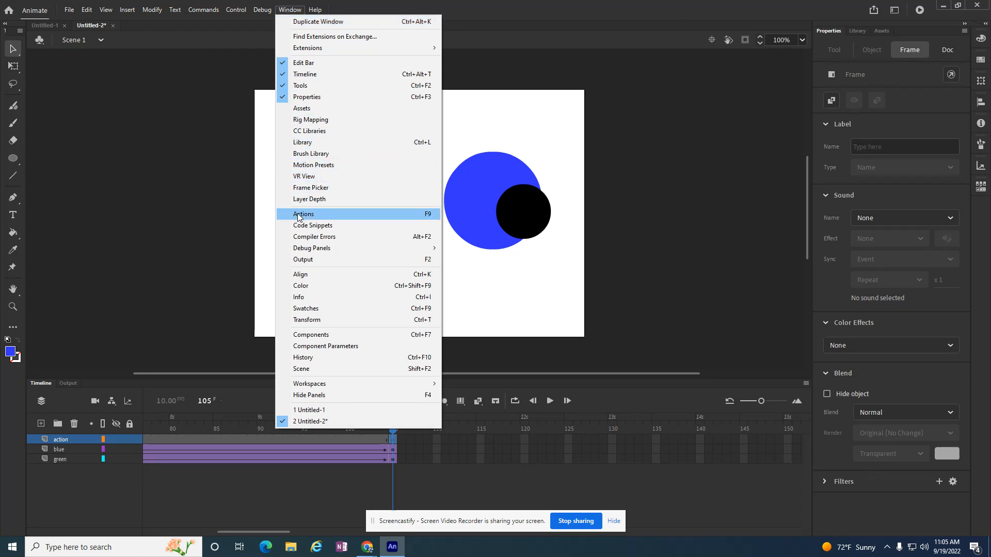
mouse_move(428, 216)
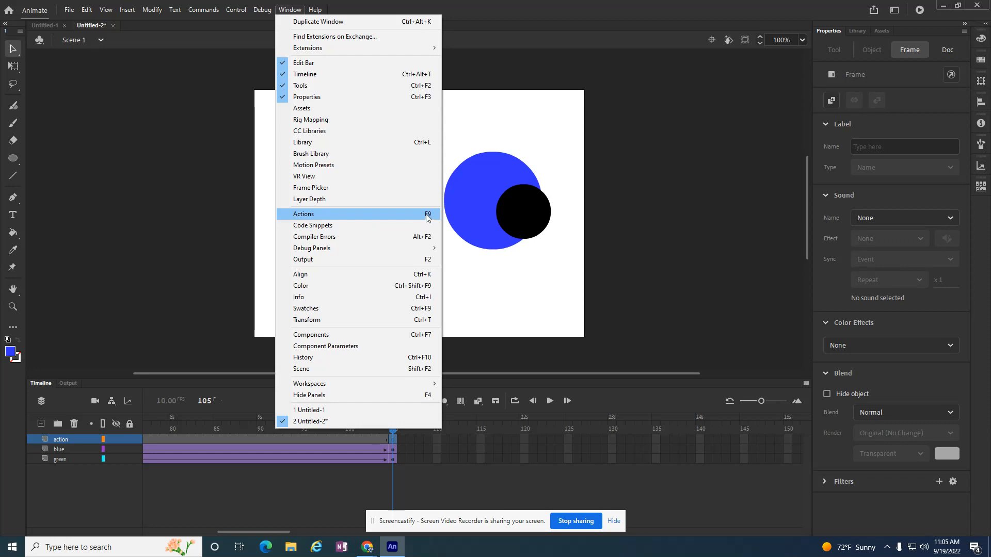
mouse_move(414, 217)
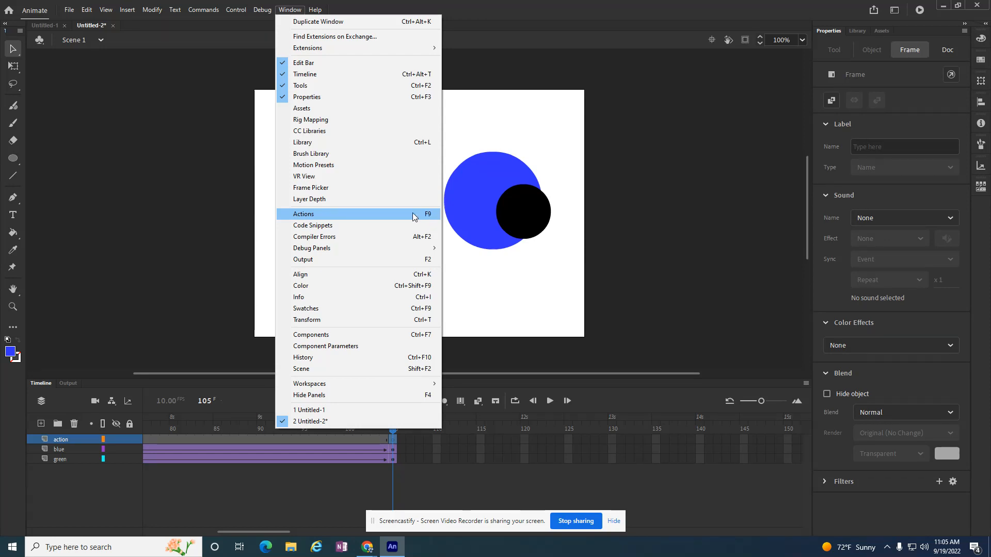
mouse_move(298, 218)
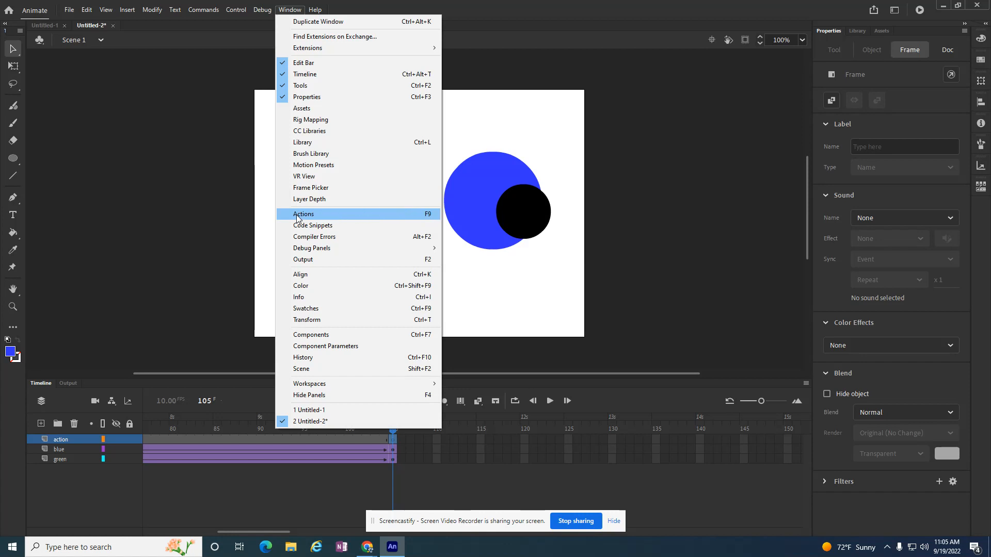
left_click(304, 214)
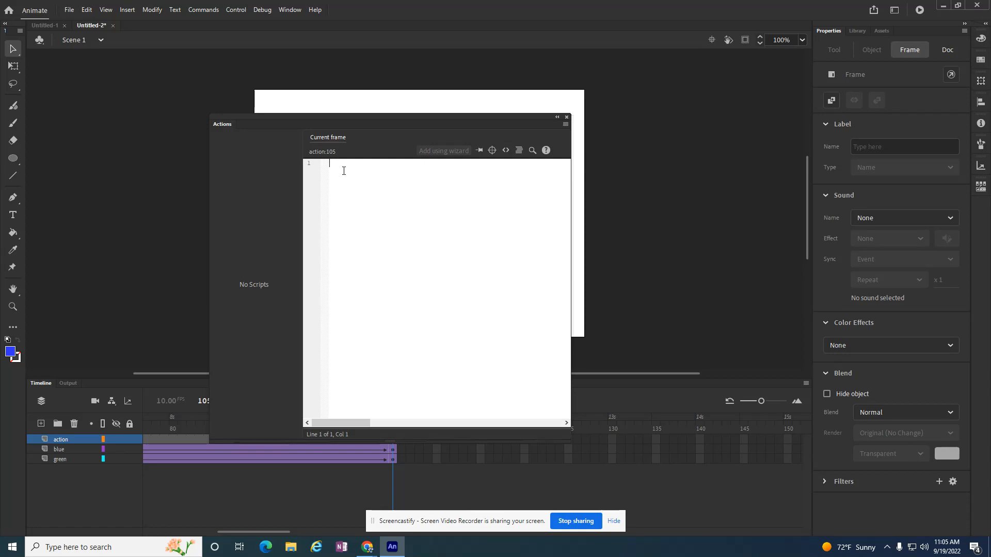
- Enter the script stop(); on line 1 of frame 105
type("stop(")
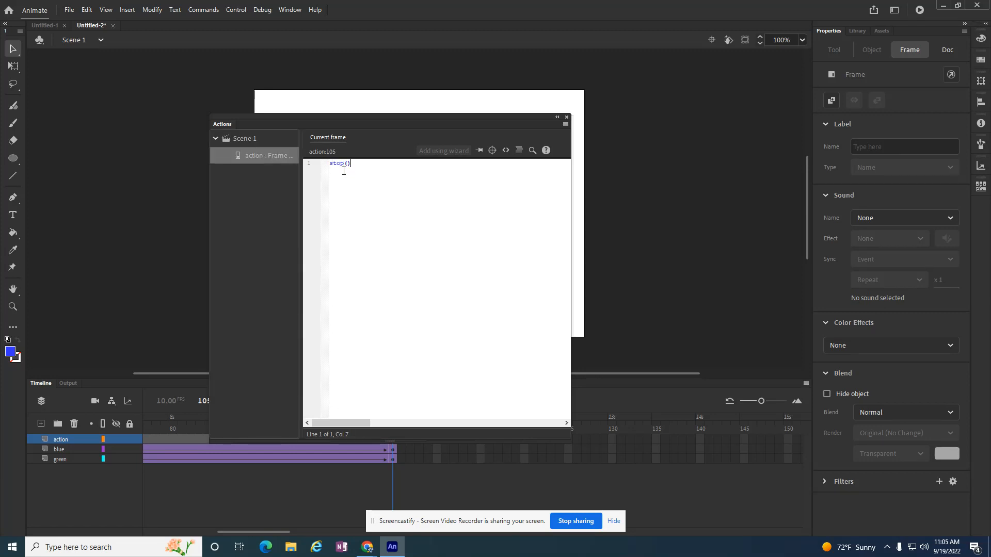
type(";")
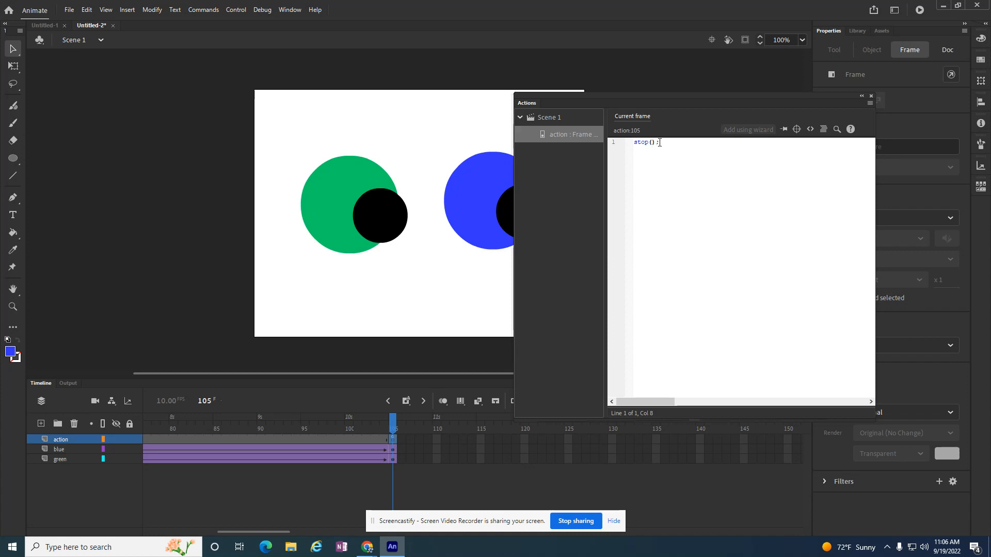
mouse_move(416, 449)
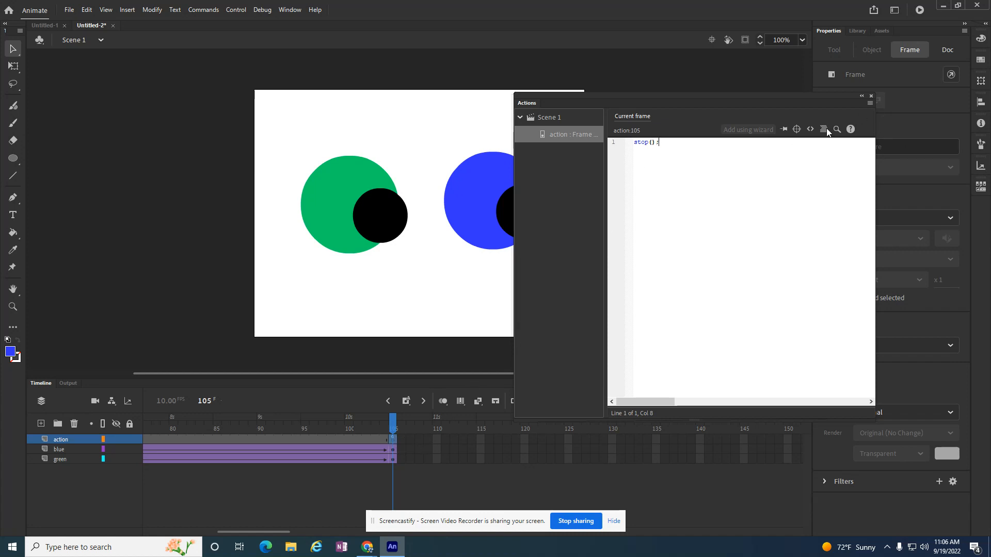
mouse_move(826, 121)
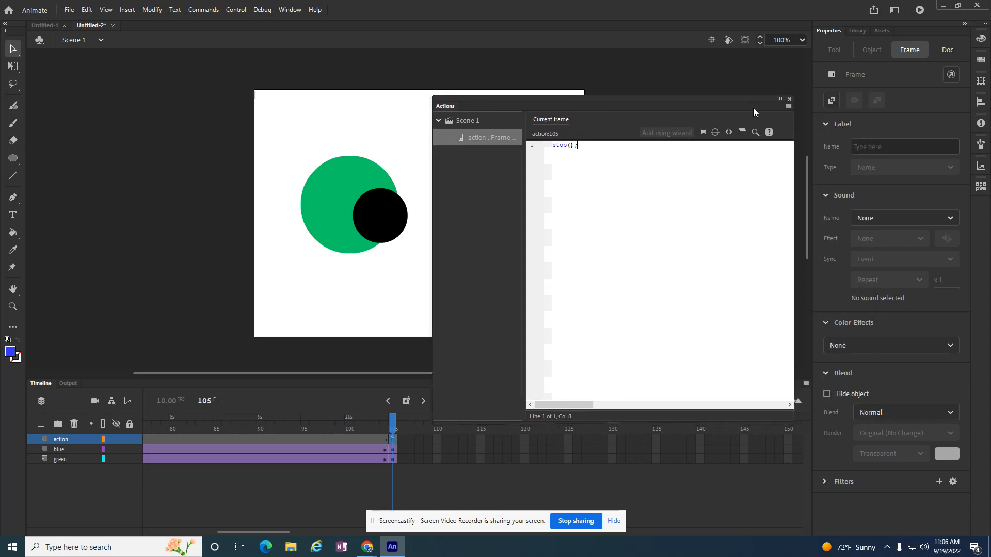
- Close the Actions panel and select frame 1 of the action layer
left_click(789, 99)
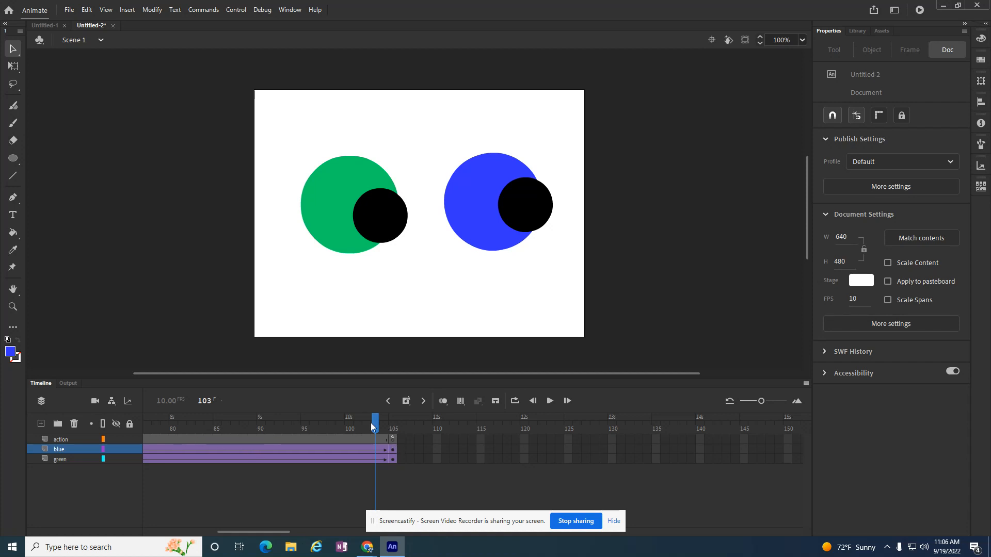
left_click(200, 420)
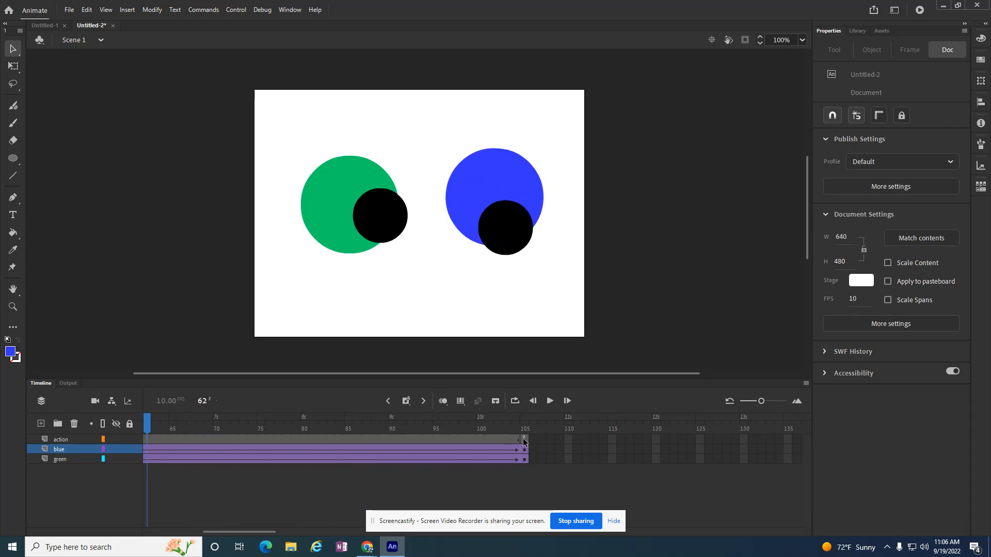
left_click(524, 439)
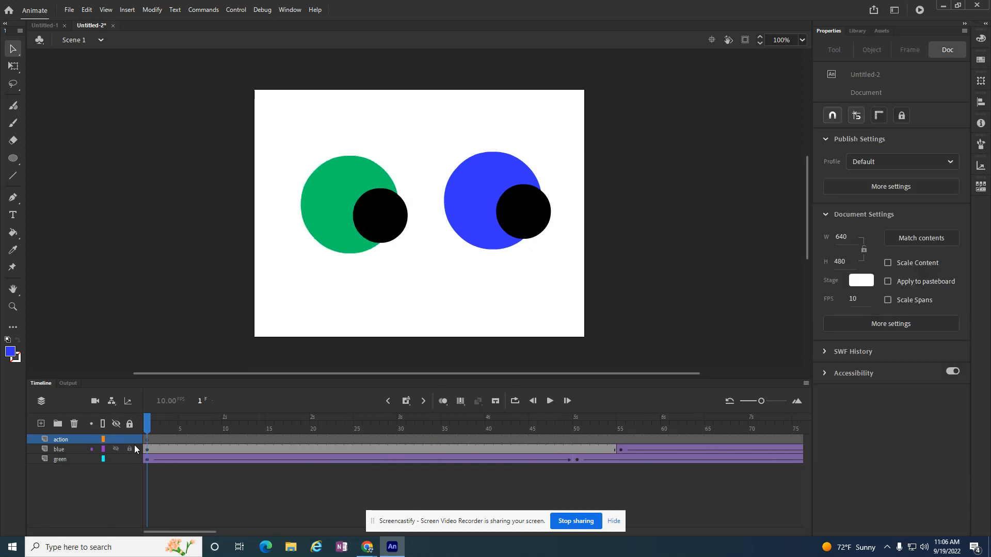
left_click(147, 440)
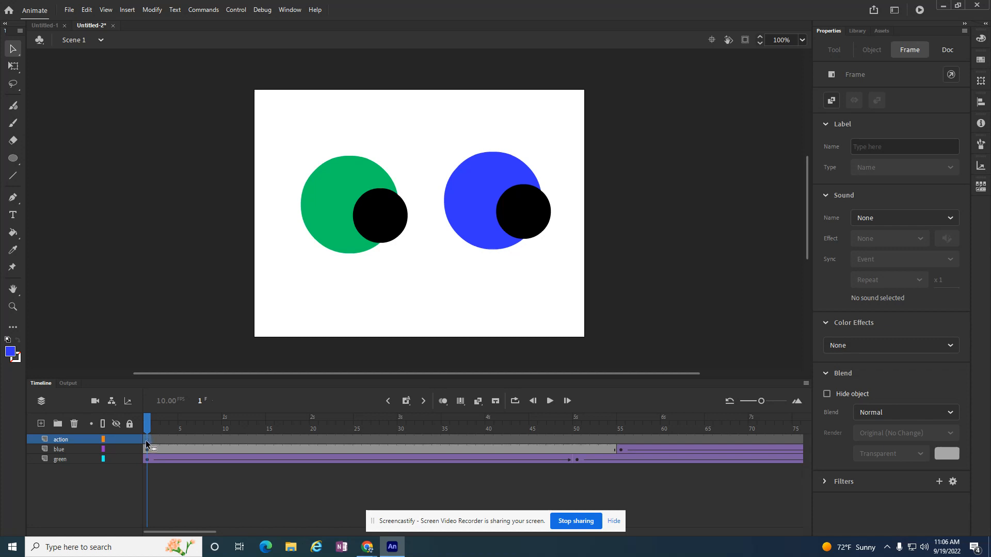
mouse_move(169, 456)
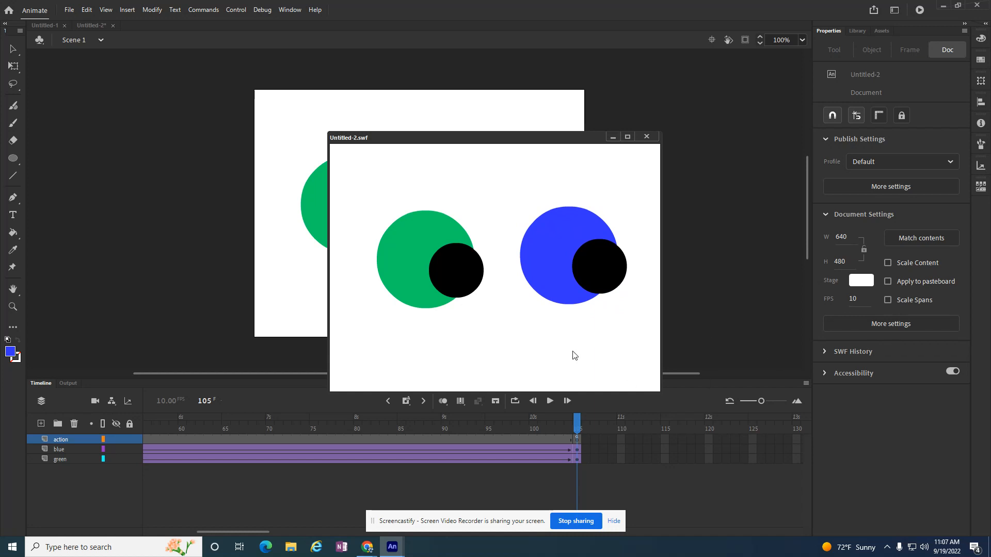
mouse_move(813, 270)
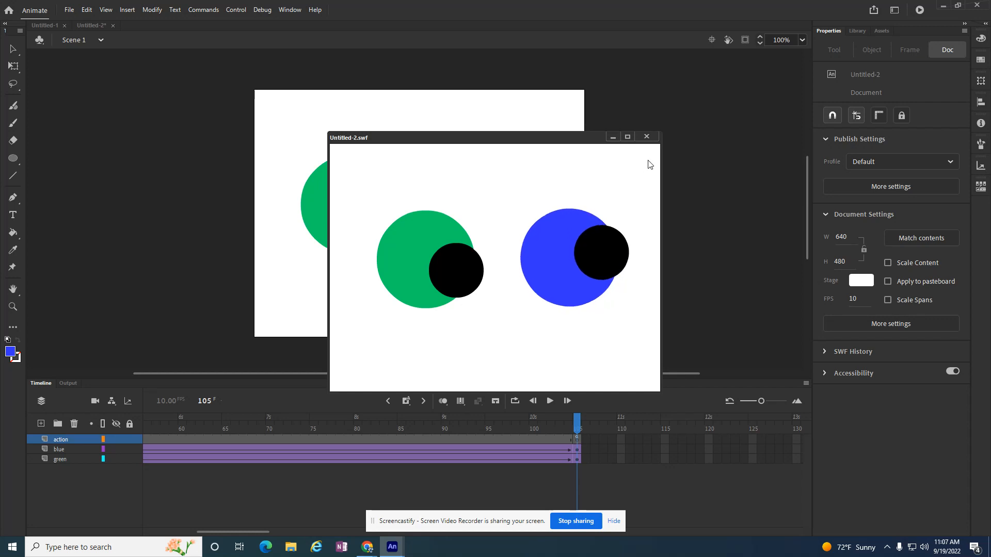
left_click(646, 137)
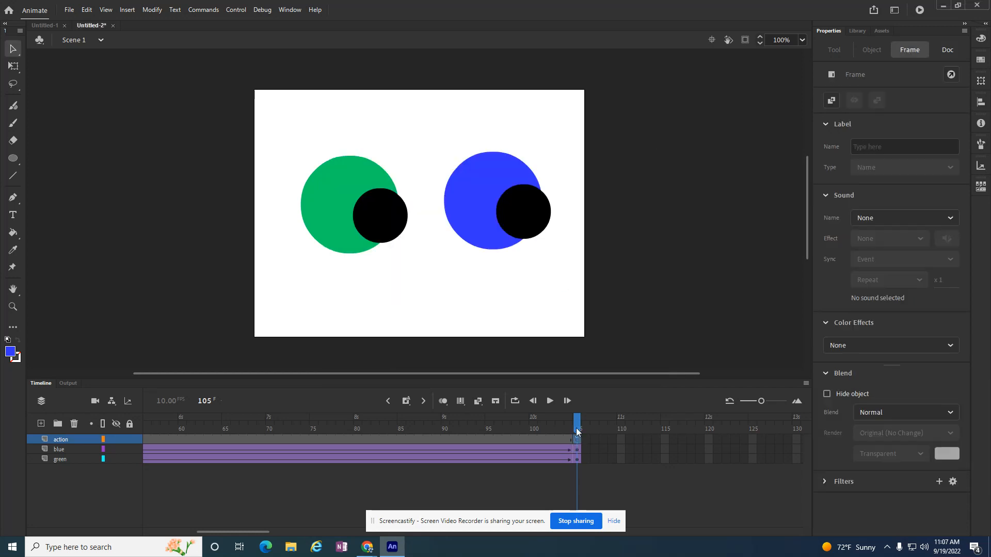